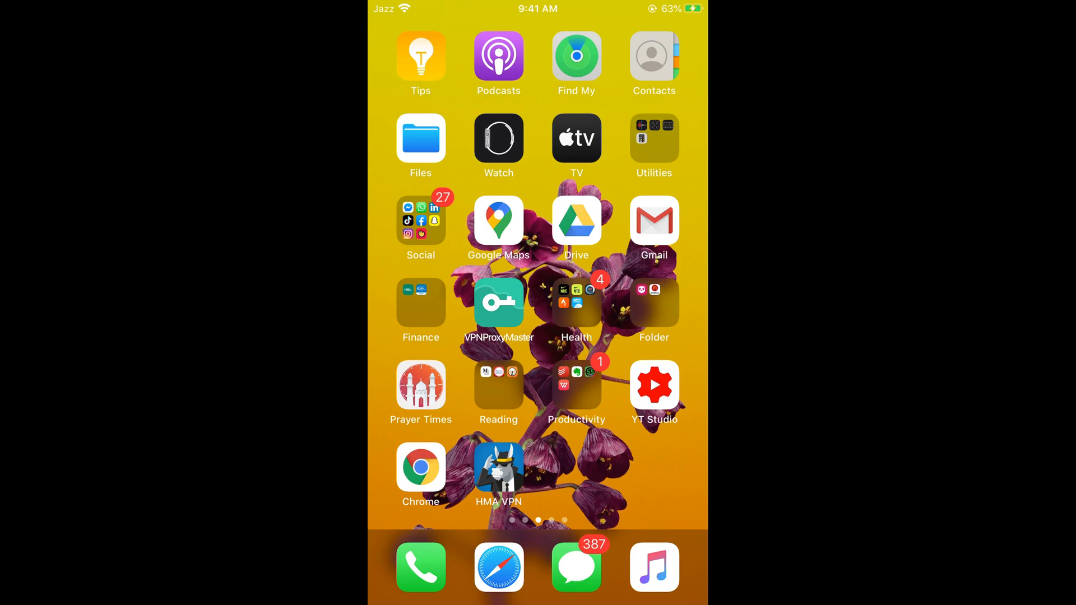
- Launch Chrome from the iOS home screen to its Google start page
click(420, 467)
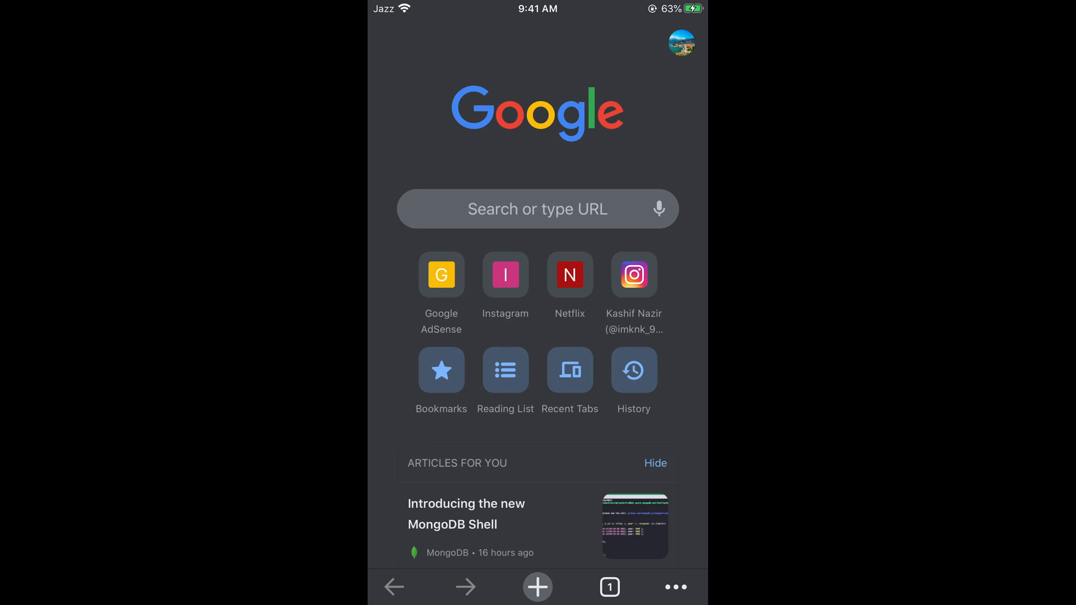
- Search Google for 'zoom' via the history suggestion and scroll to the zoom.us result
click(537, 208)
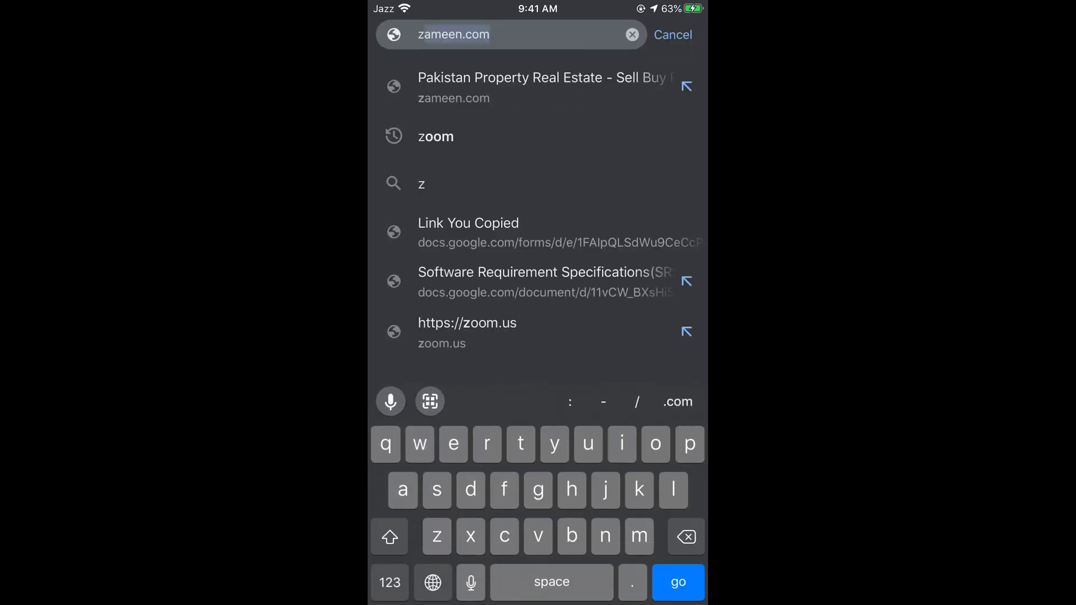
click(435, 136)
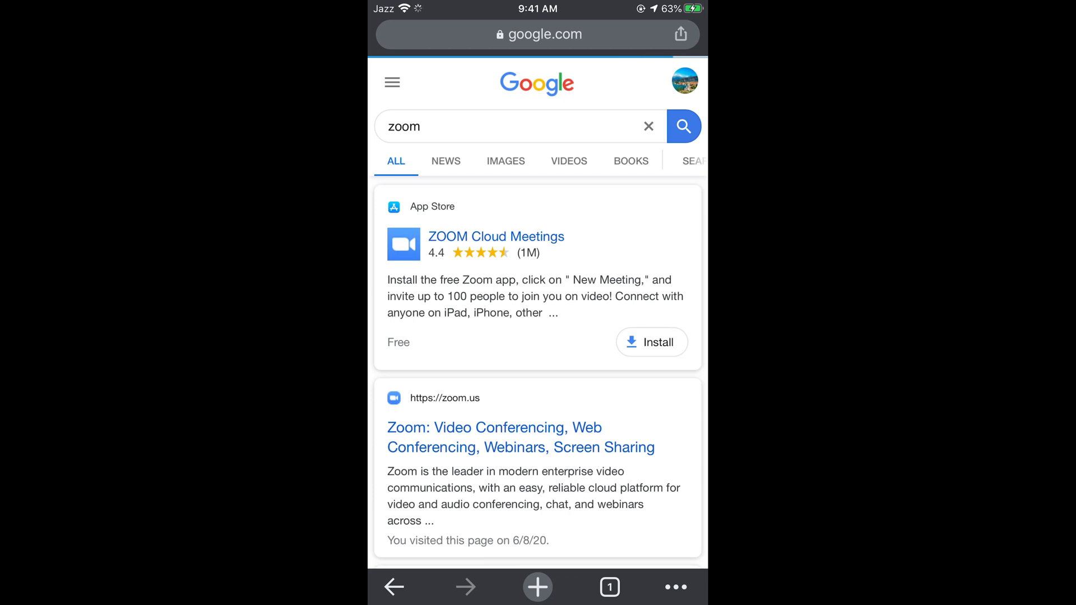
scroll(down, 3)
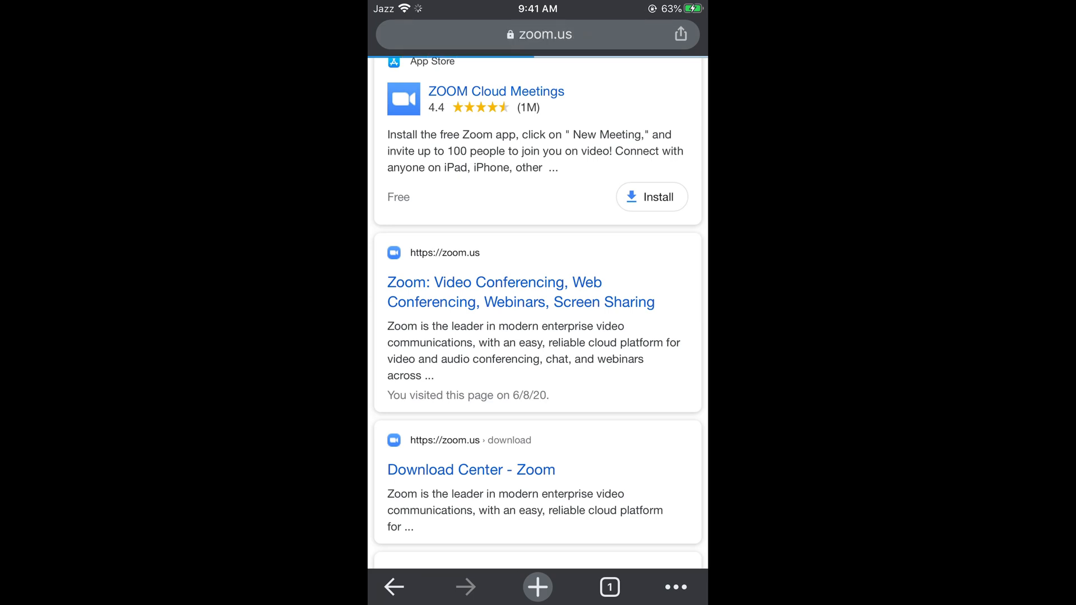
- Go to zoom.us and reach its Sign In page through the site's navigation menu
click(519, 292)
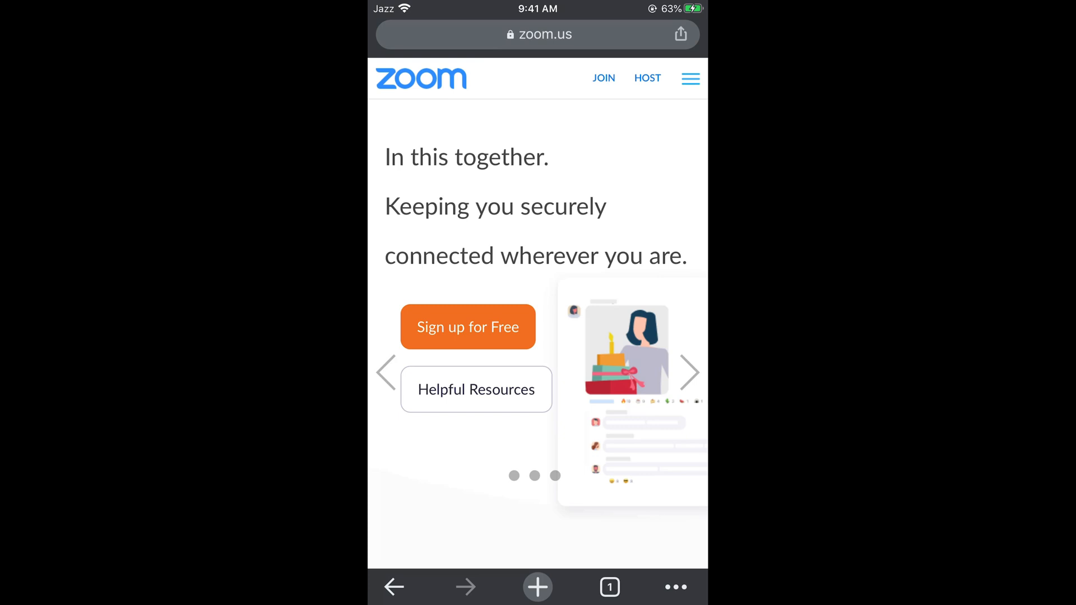
click(690, 77)
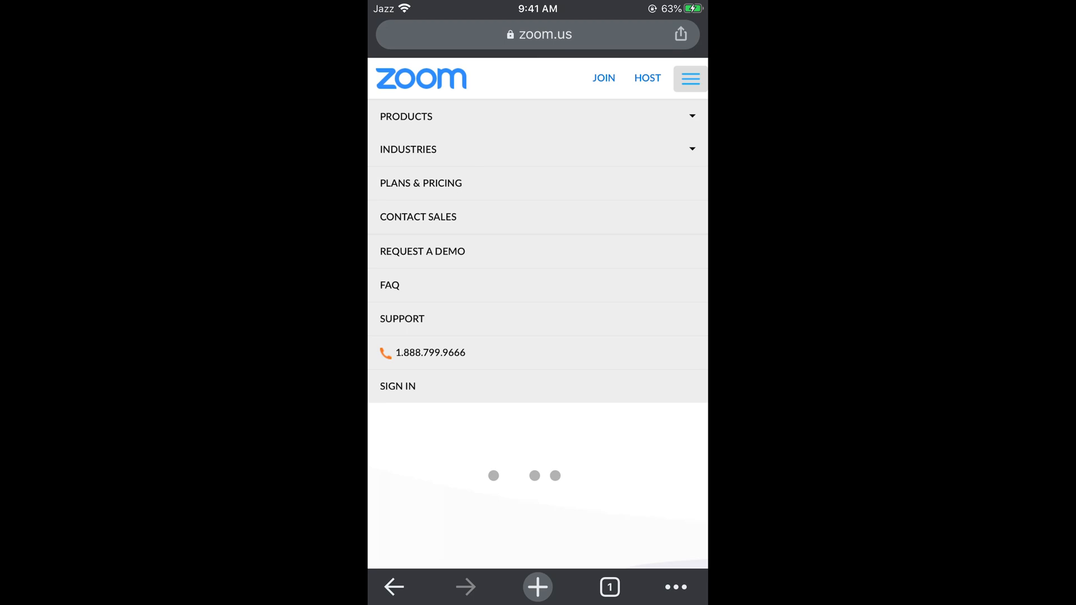
click(396, 386)
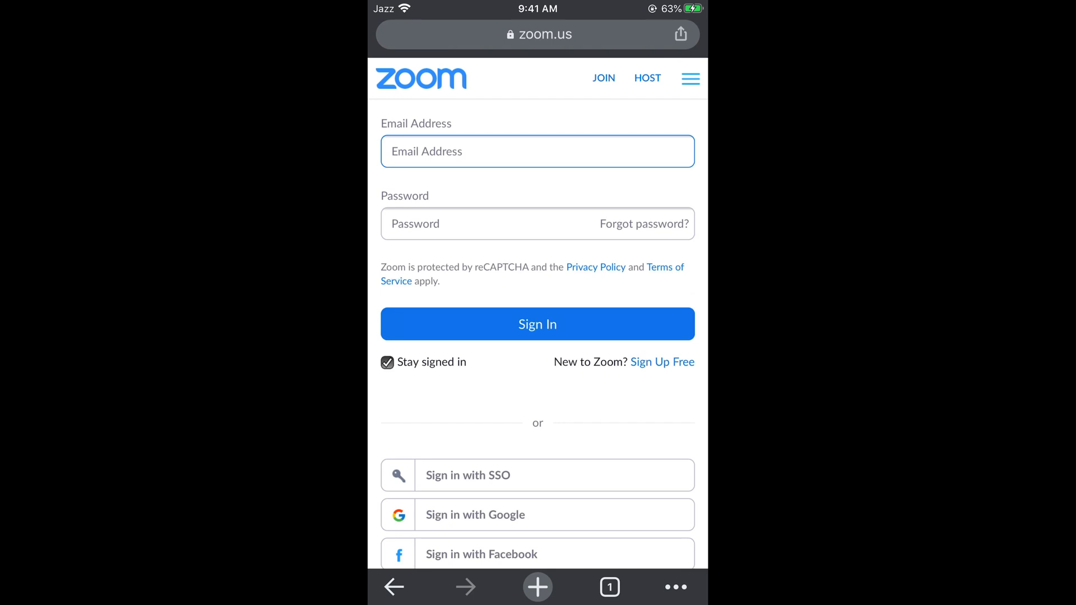
- Sign in to the Zoom account, landing on the empty Meetings page
scroll(down, 3)
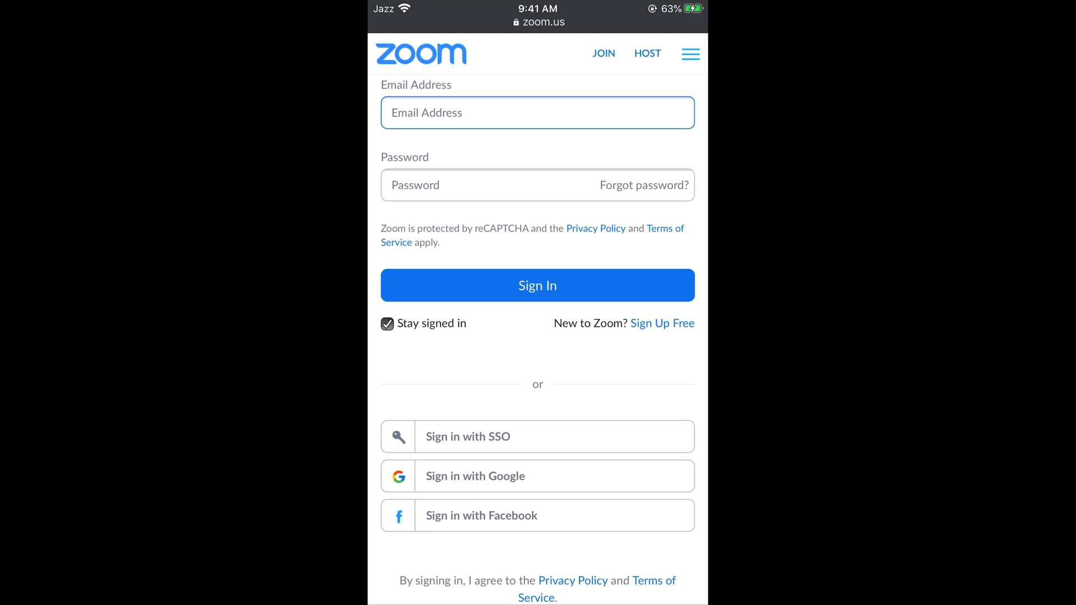
scroll(down, 3)
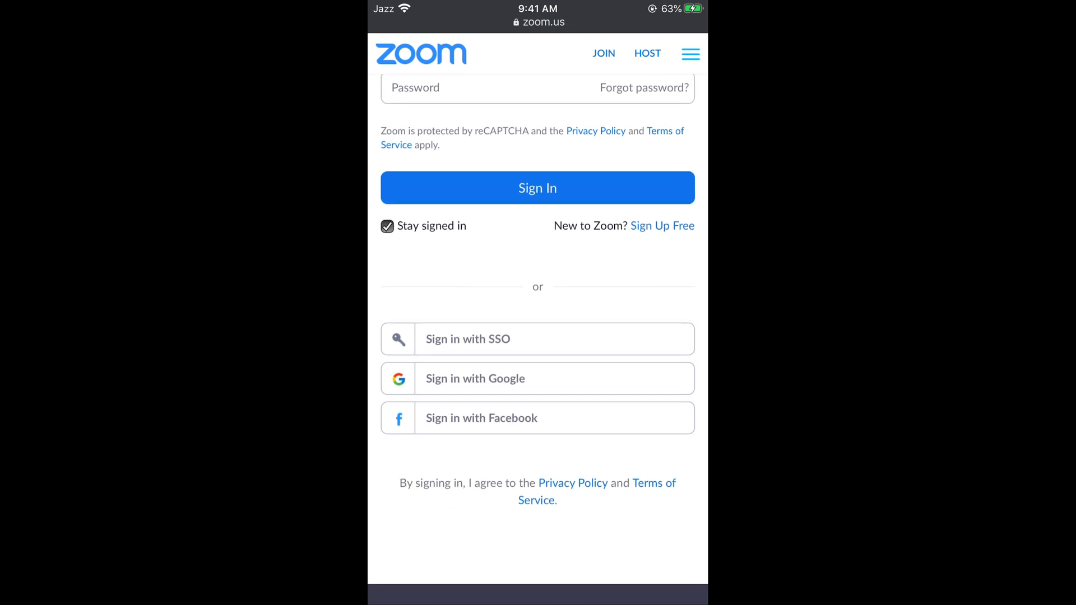
click(537, 378)
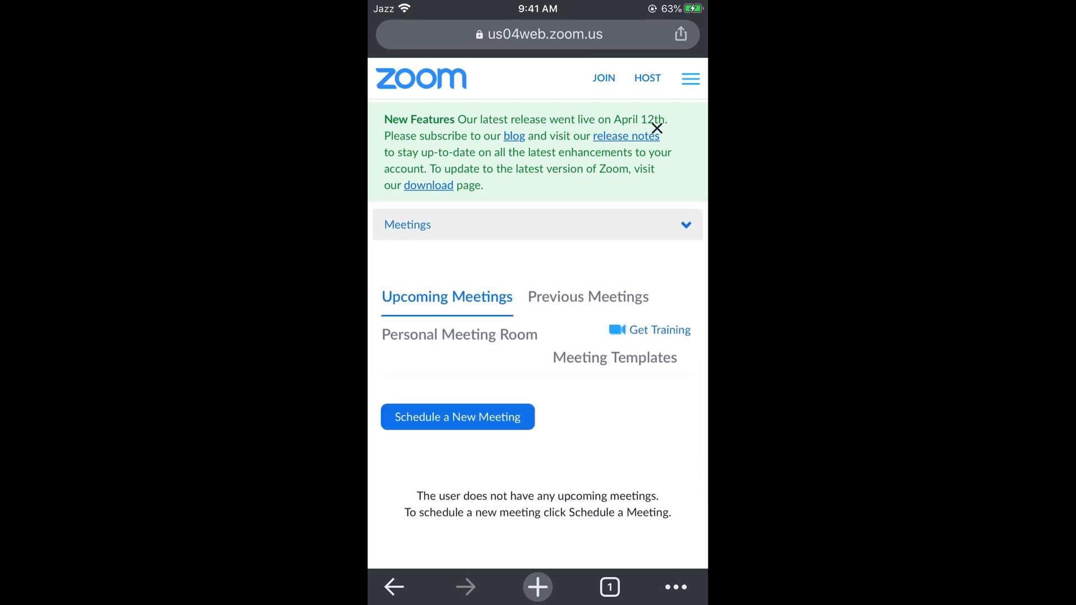
- Dismiss the New Features notice and expand the account page list down to the ADMIN section
click(655, 129)
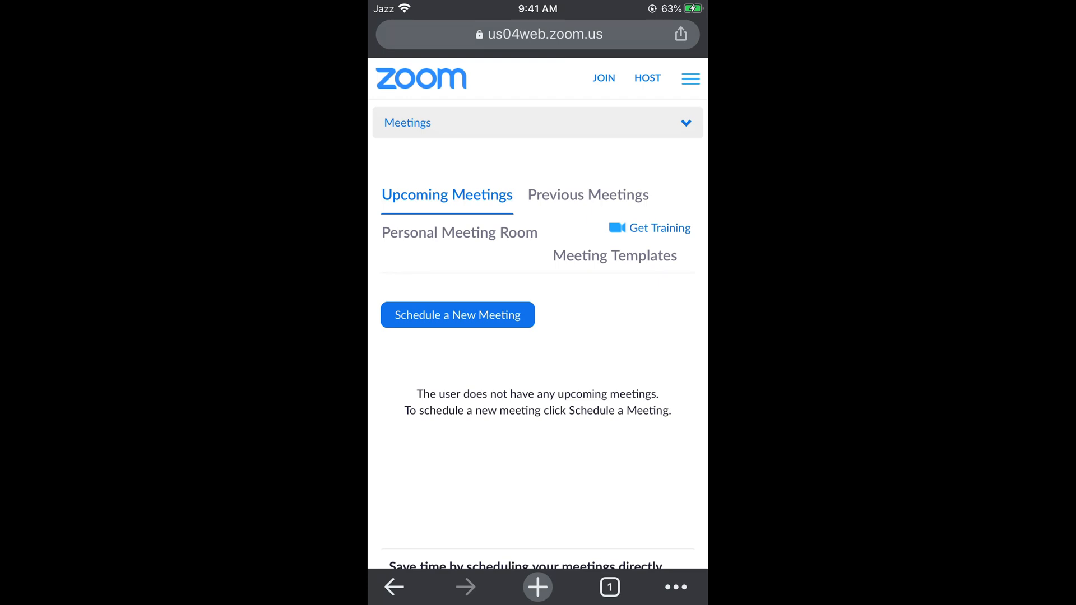
click(537, 122)
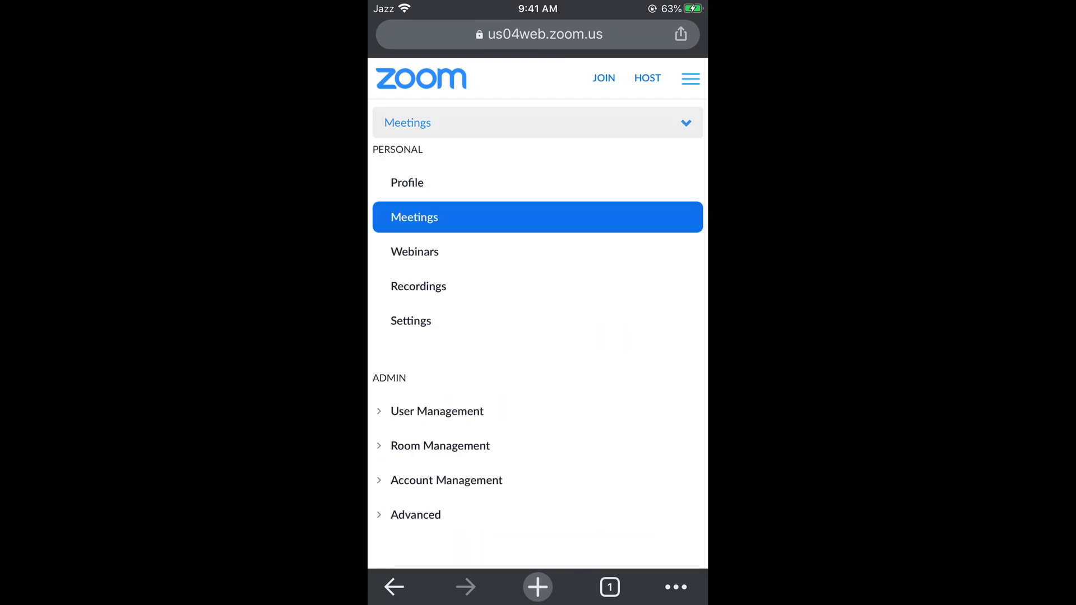
scroll(down, 3)
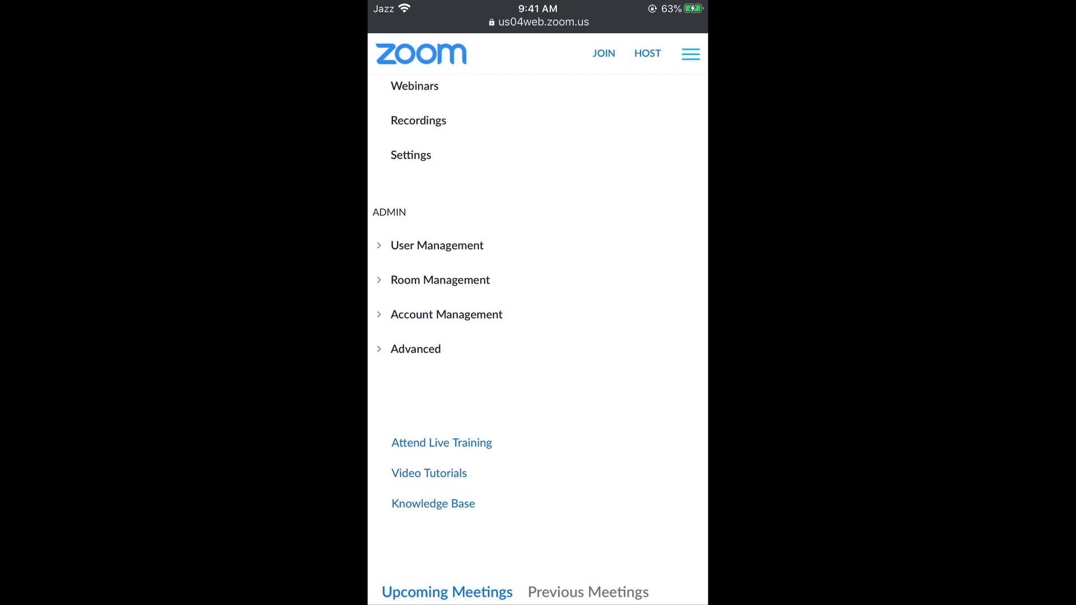
- Navigate through Account Management to the Account Profile page (Free, Owner)
click(446, 313)
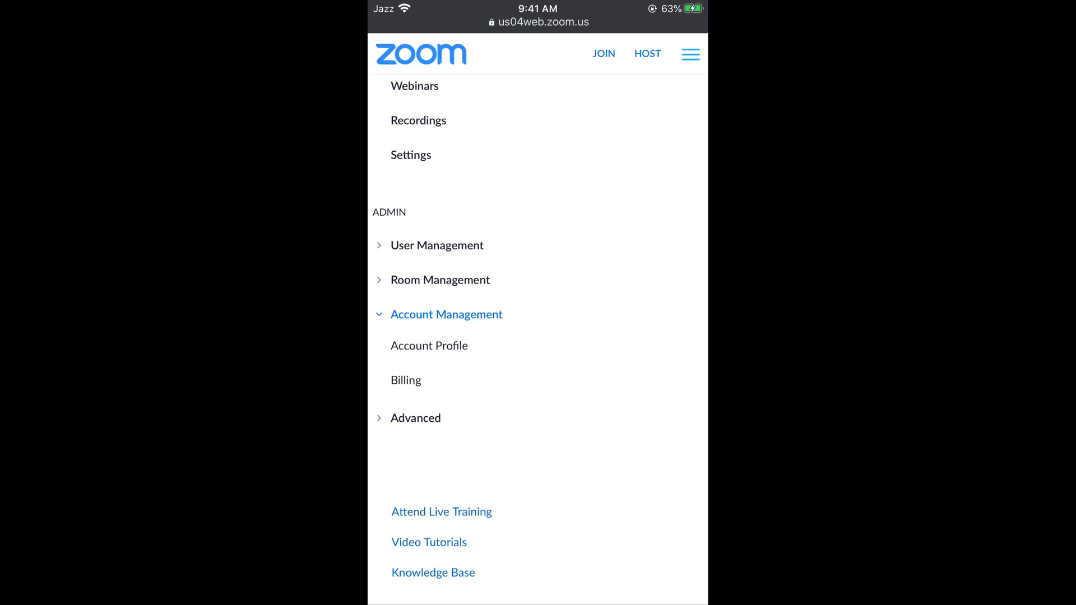
click(429, 345)
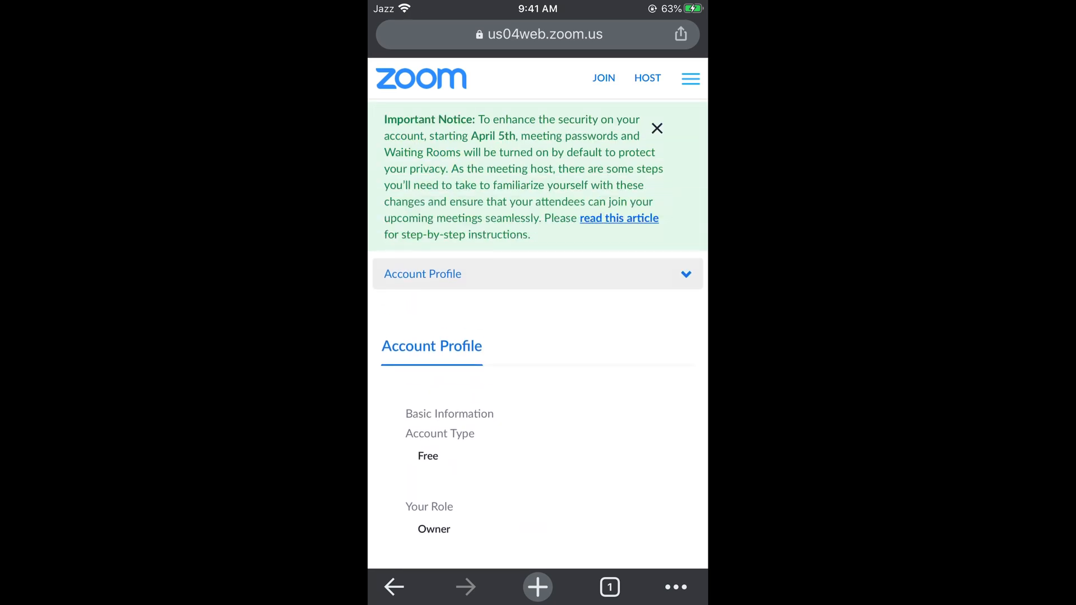
- Choose 'Terminate my account' to bring up the termination confirmation prompt
scroll(down, 3)
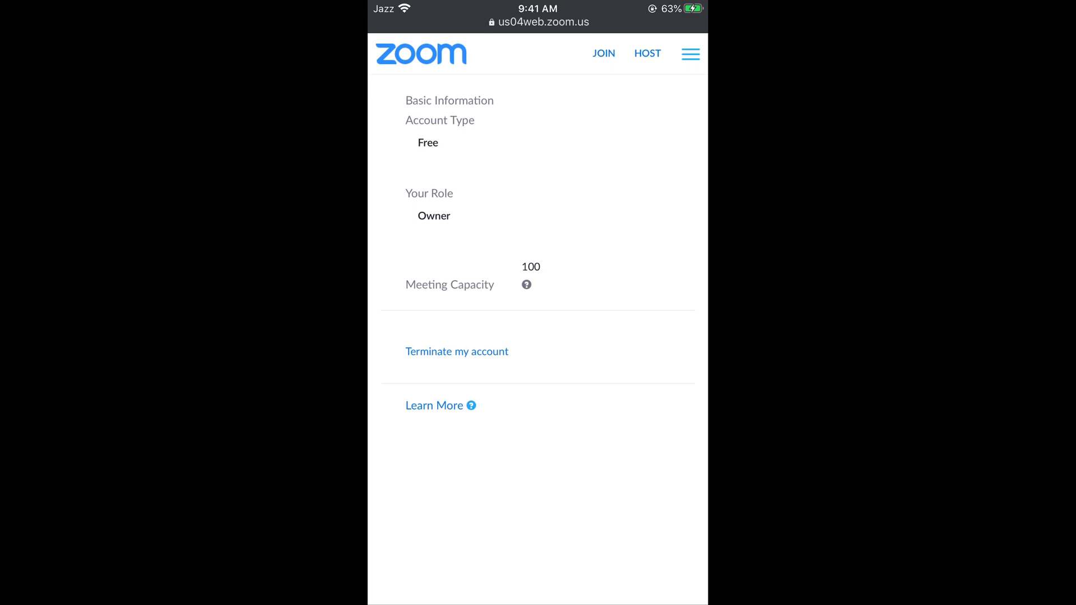
click(456, 351)
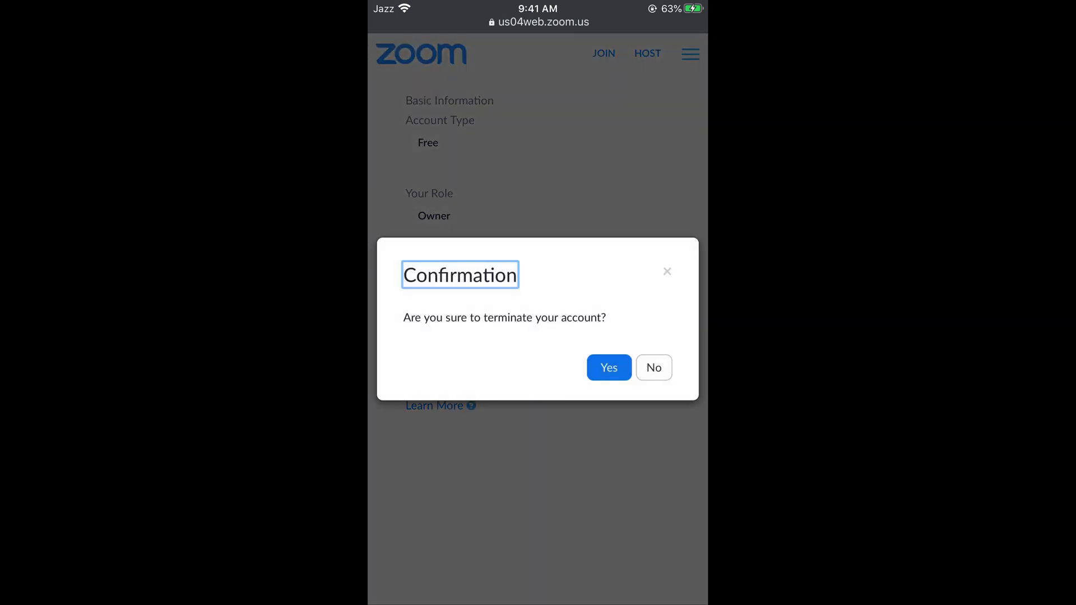